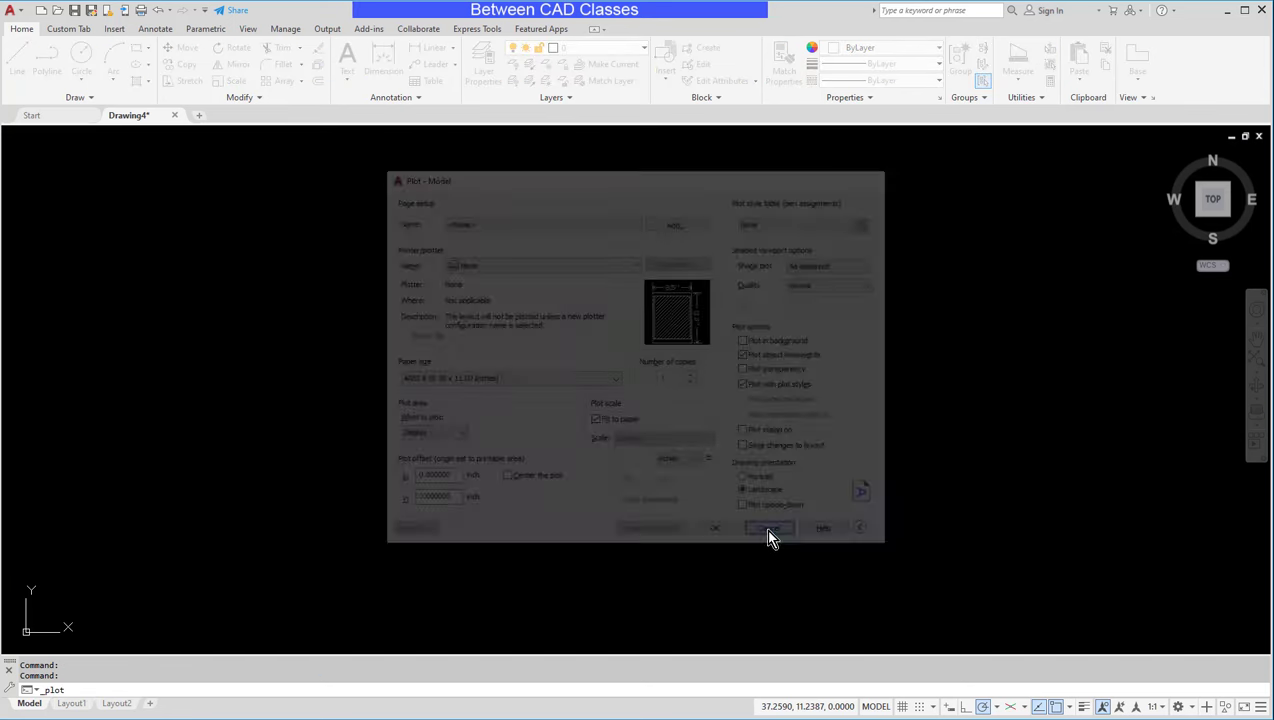
# - Dismiss the Plot - Model dialog to return to the drawing area
pyautogui.click(770, 528)
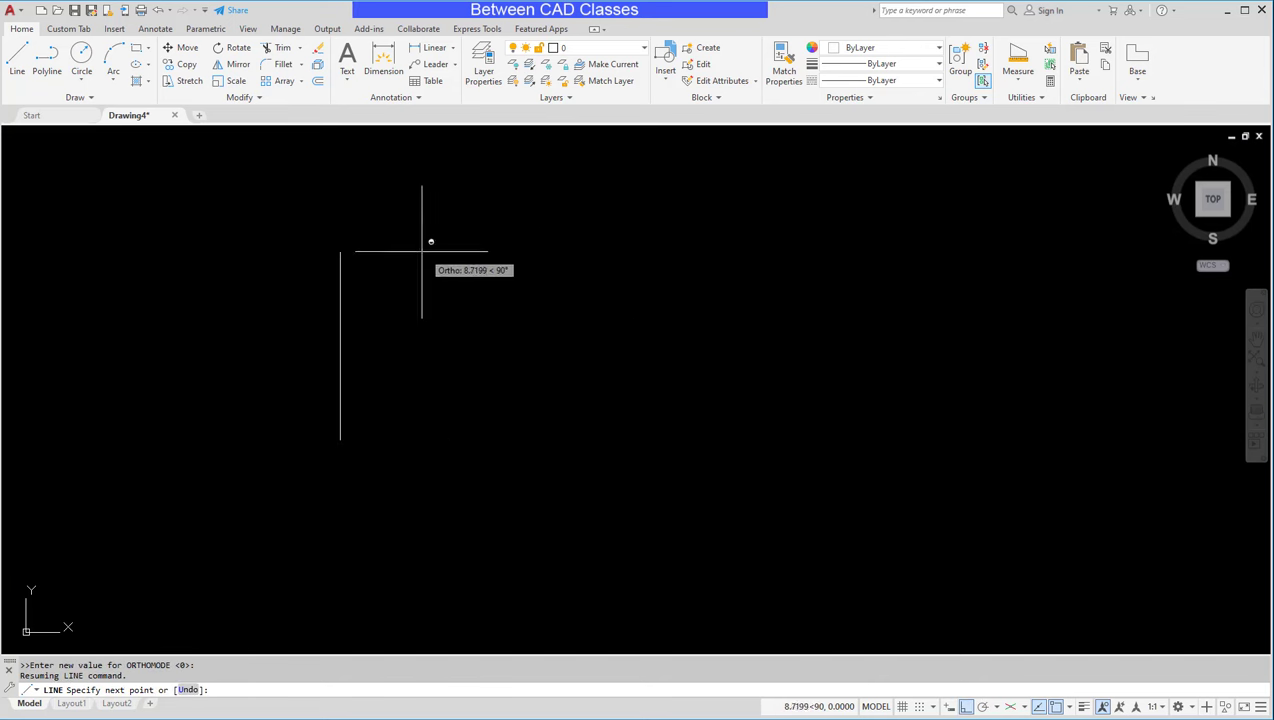
pyautogui.moveTo(324, 289)
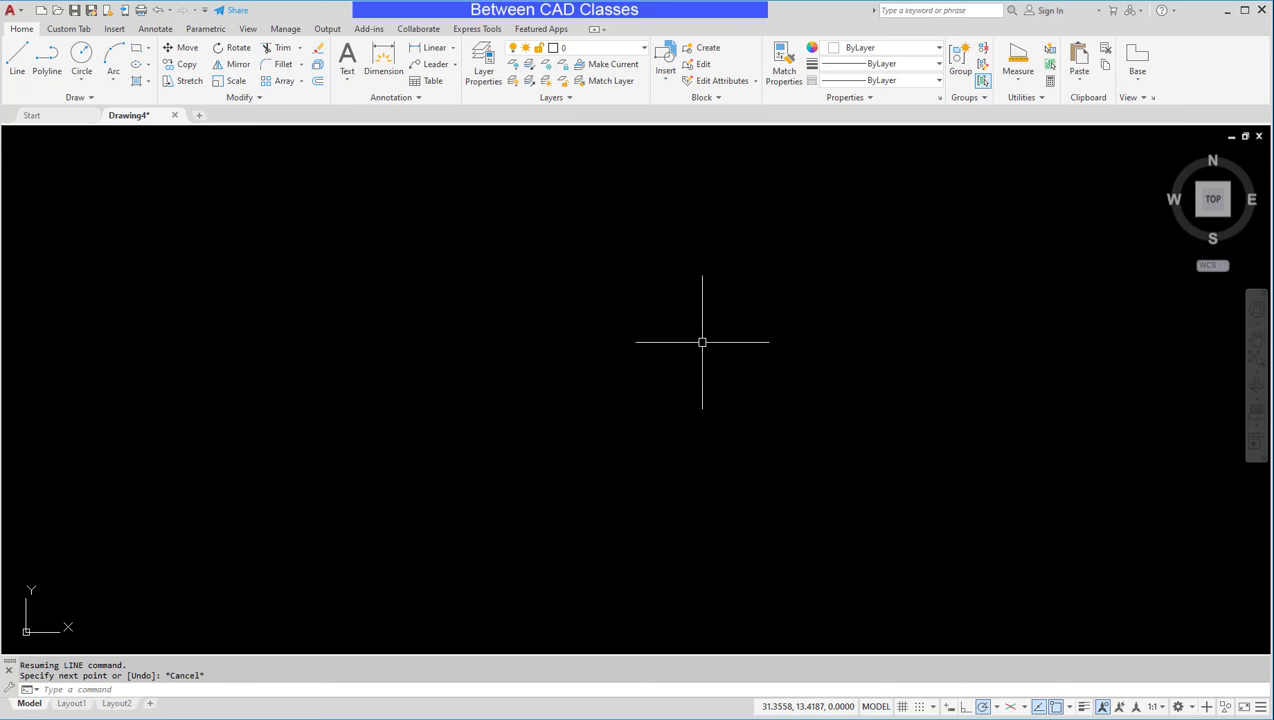
# - Launch CUI and expand Keyboard Shortcuts down to the Shortcut Keys list
pyautogui.write('c')
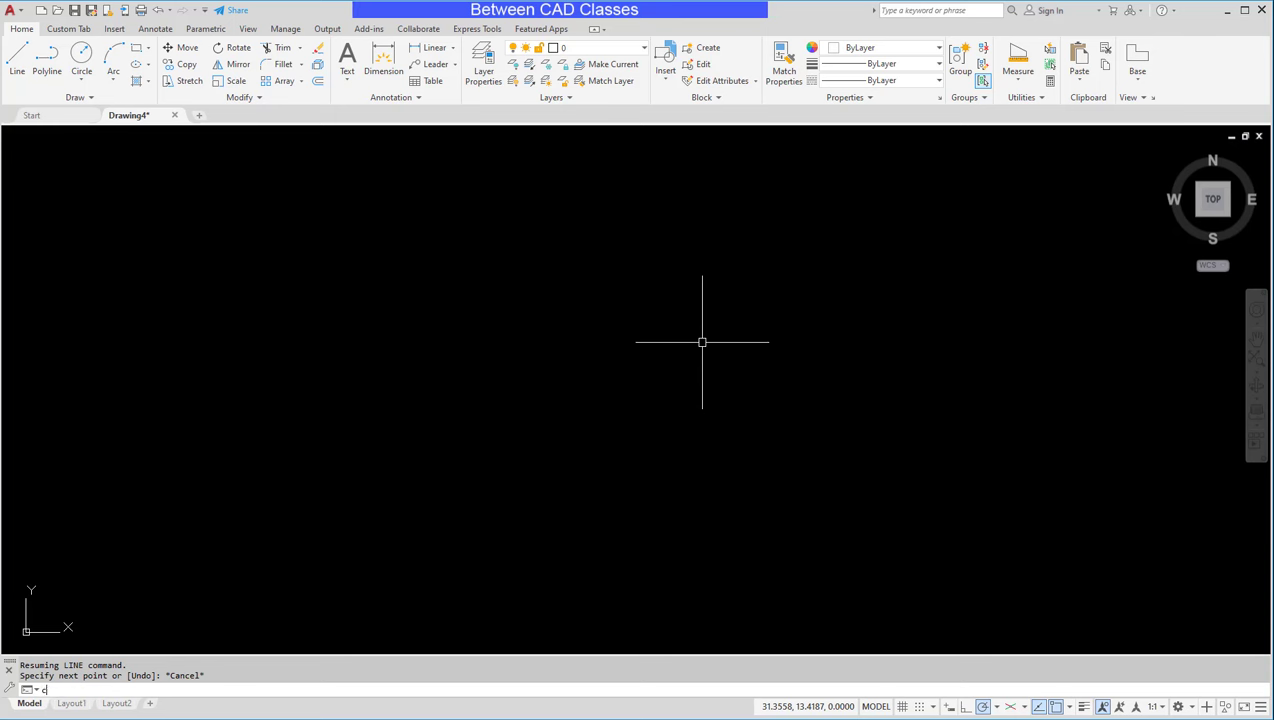
pyautogui.write('CUI')
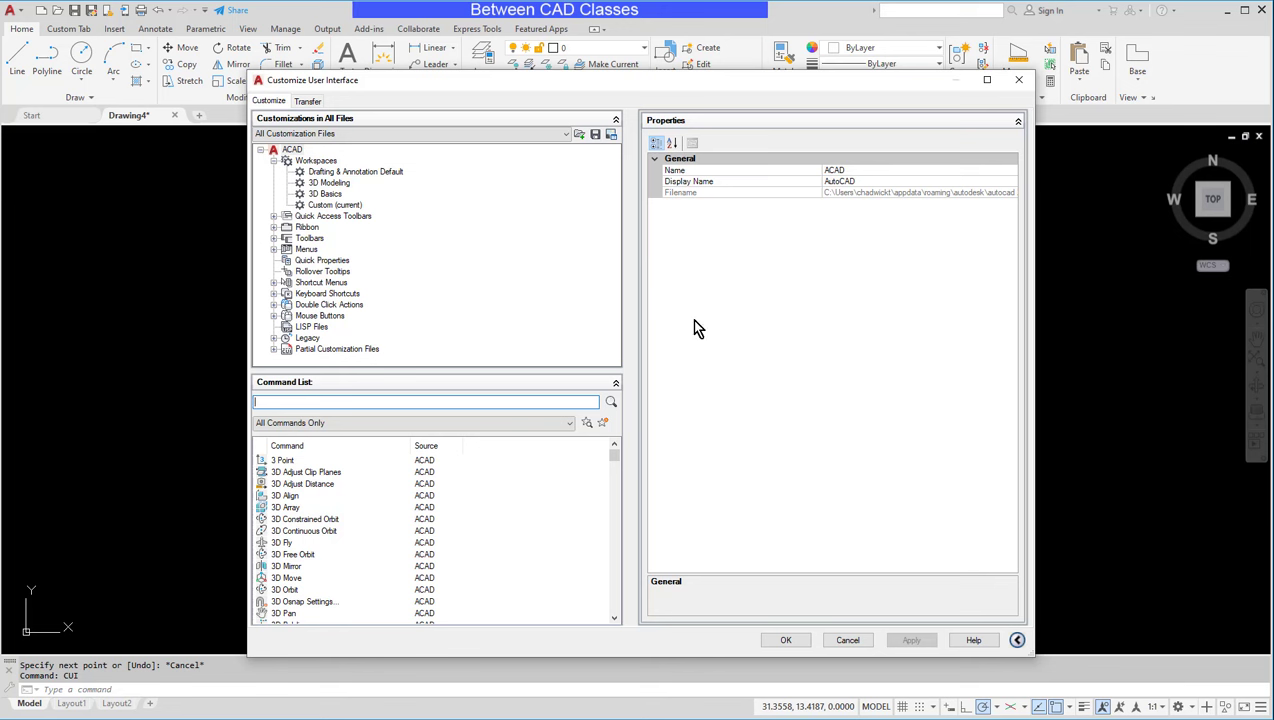
pyautogui.moveTo(332, 308)
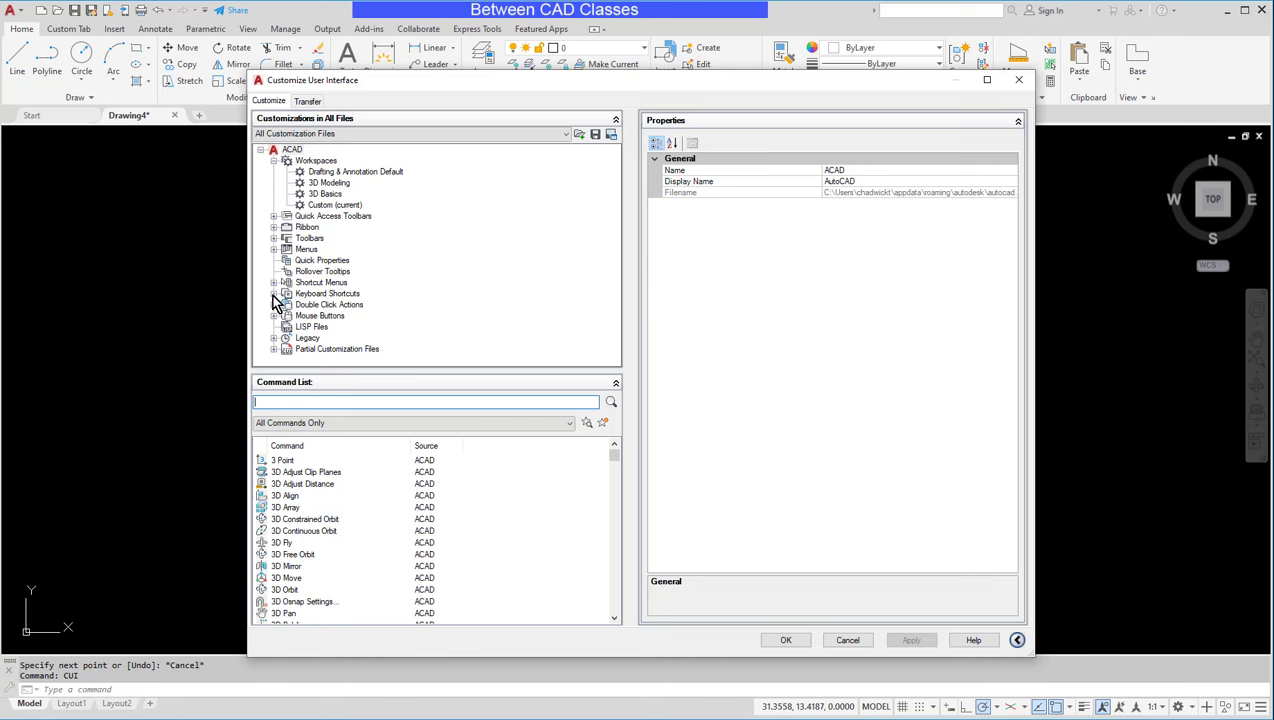
pyautogui.click(274, 293)
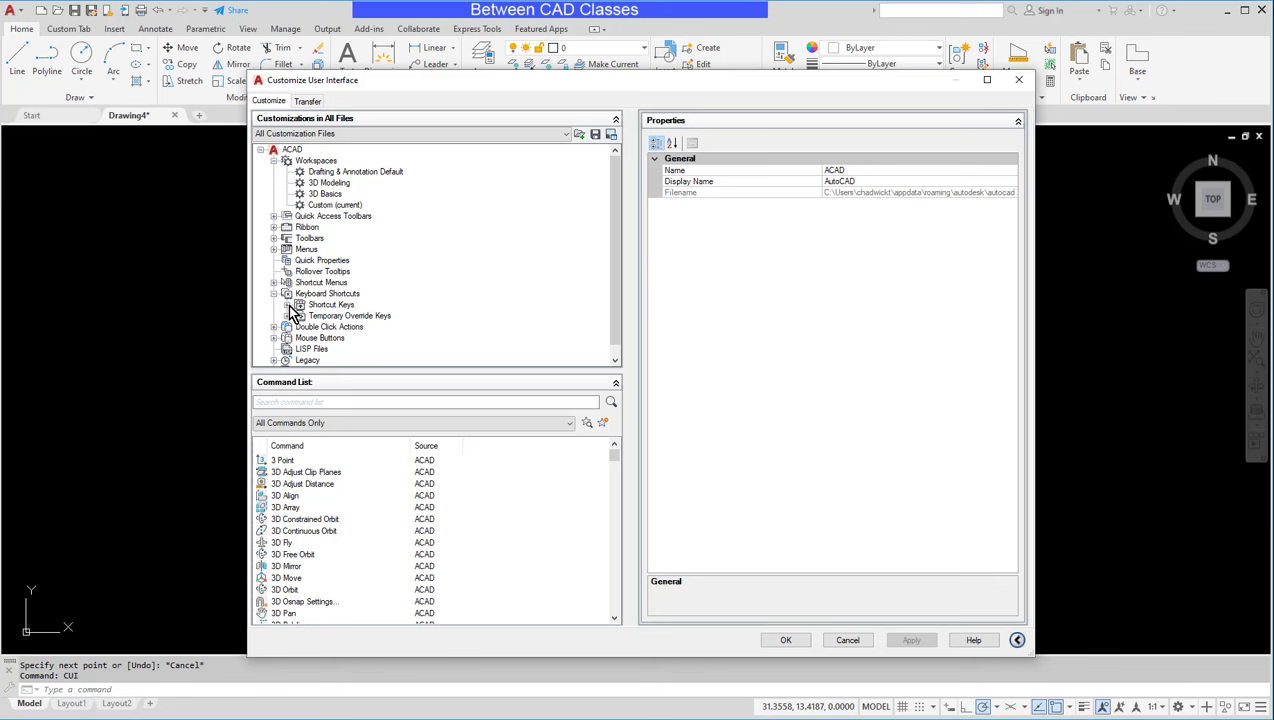
pyautogui.click(293, 304)
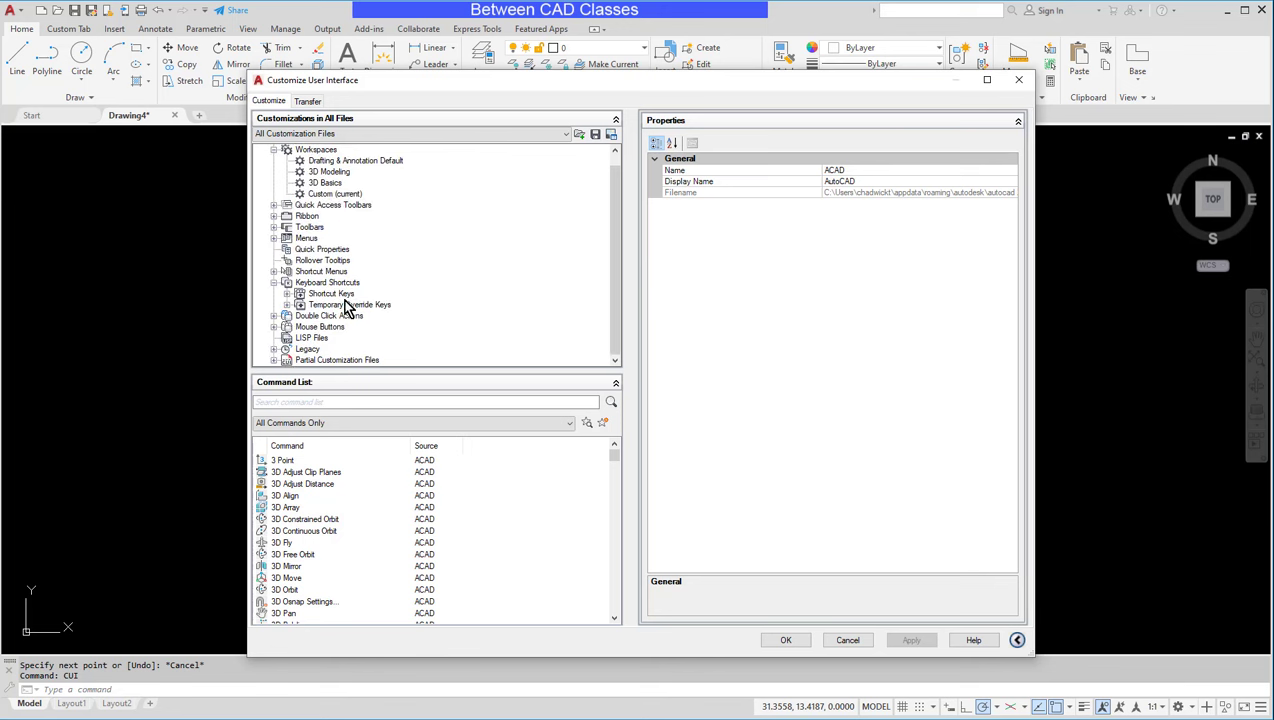
pyautogui.moveTo(392, 311)
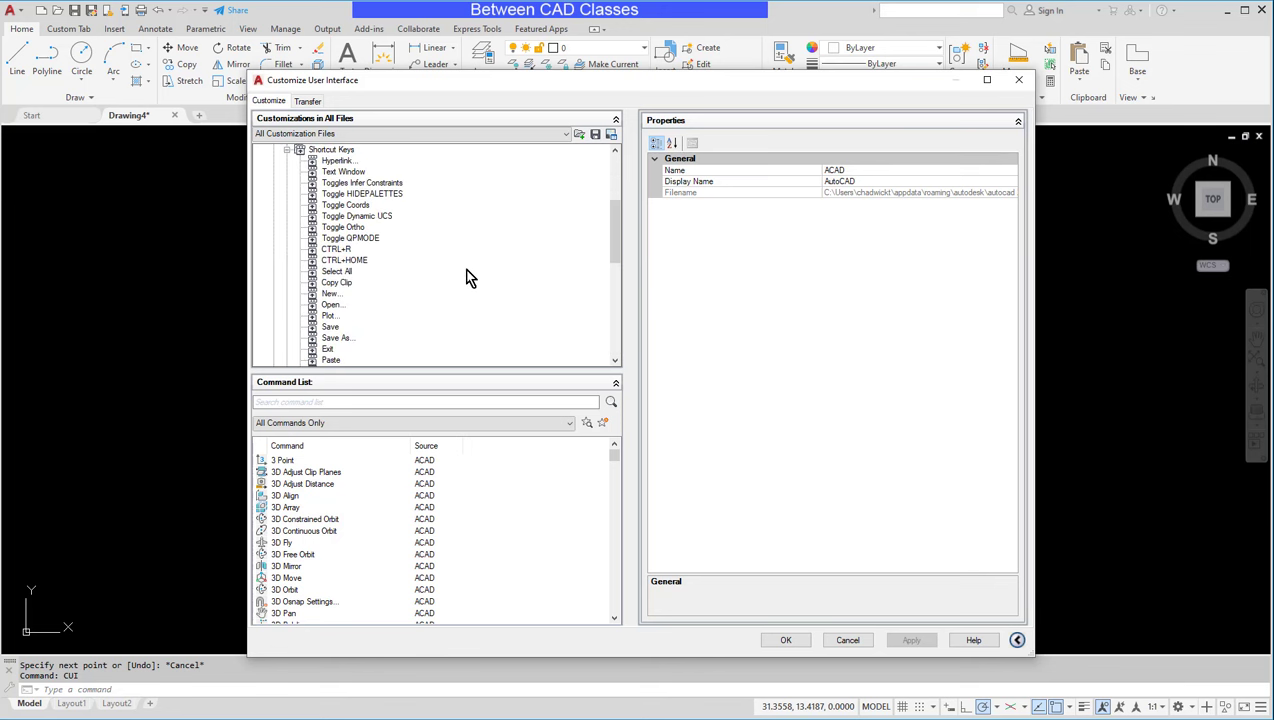
pyautogui.moveTo(565, 528)
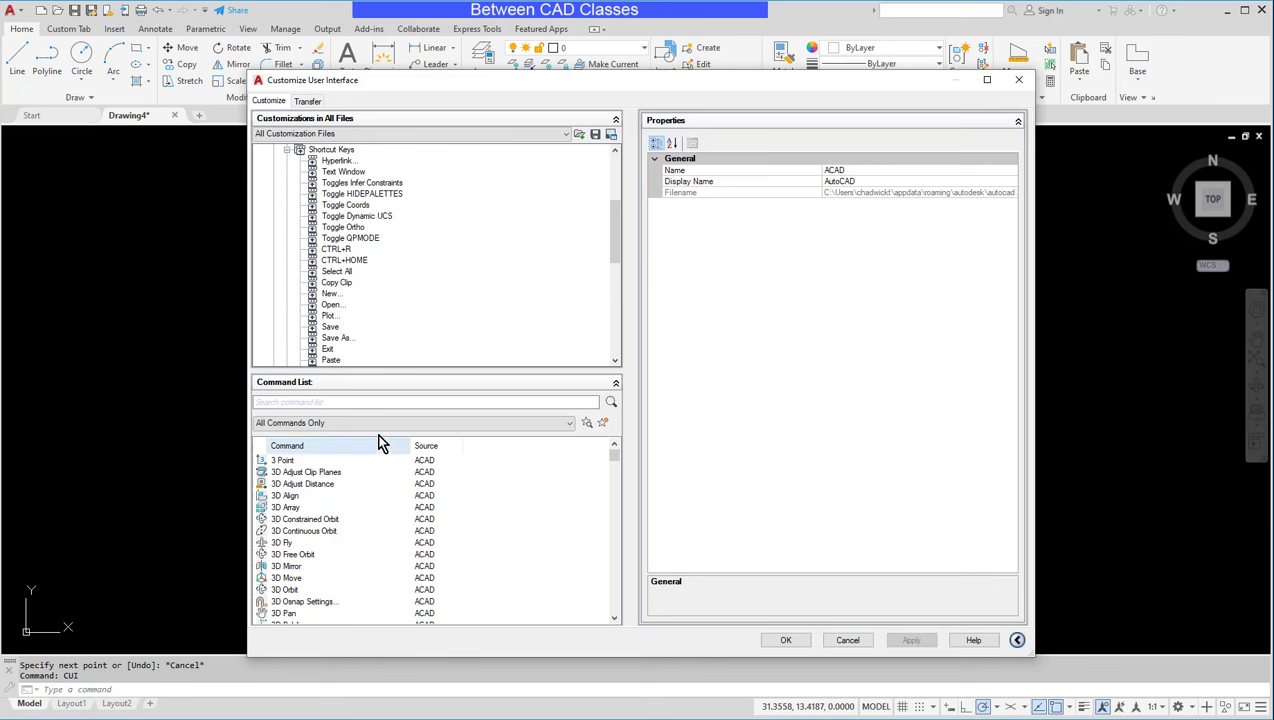
# - Search 'arra' in the Command List and add Array to Shortcut Keys
pyautogui.write('array')
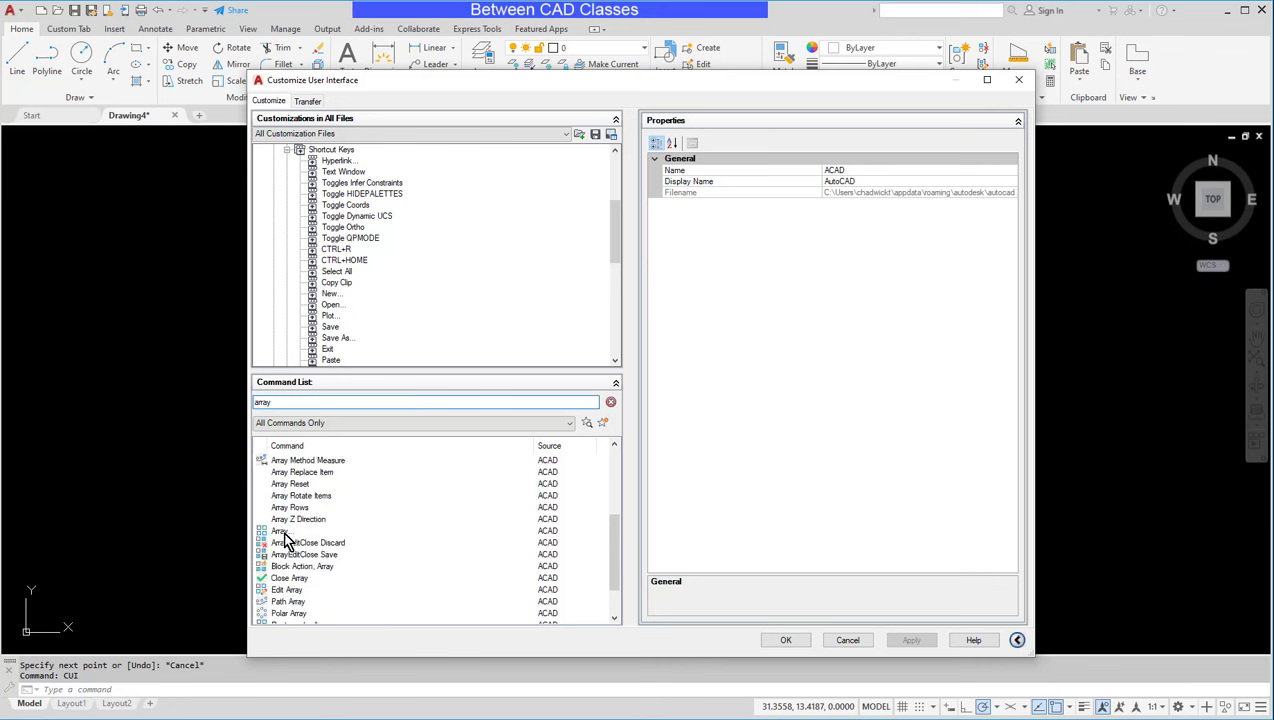
pyautogui.click(280, 530)
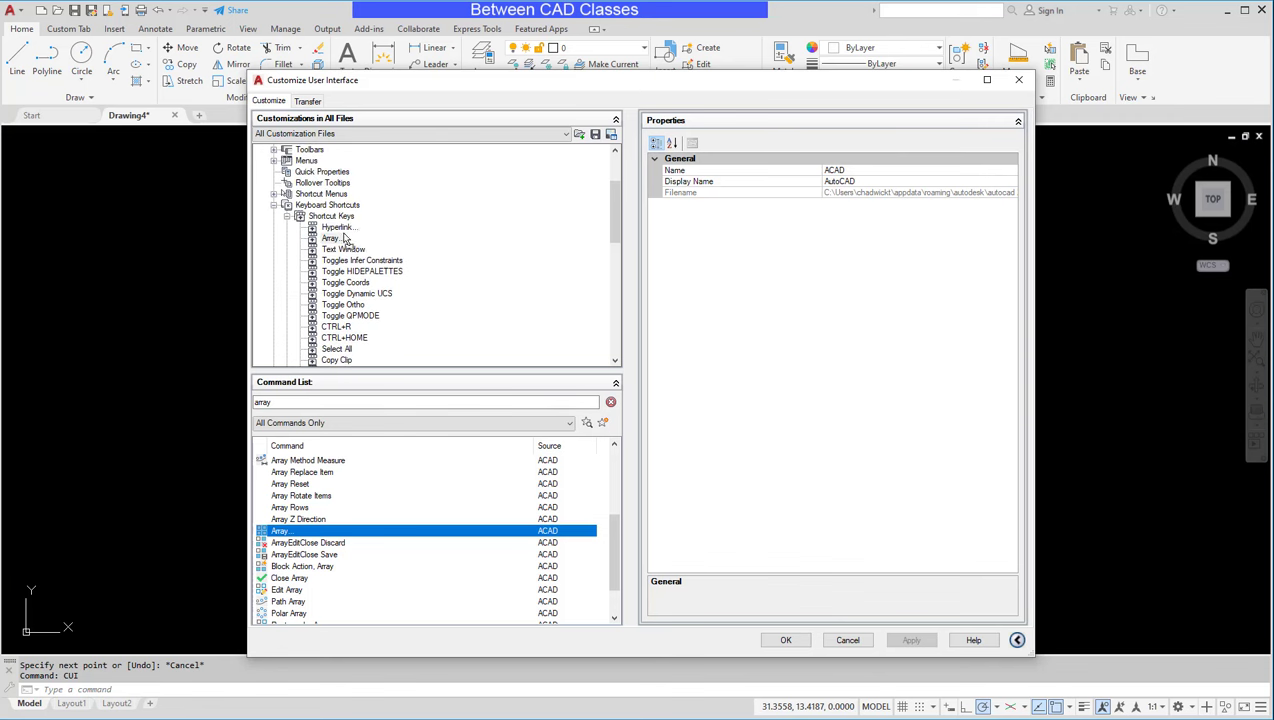
pyautogui.click(330, 238)
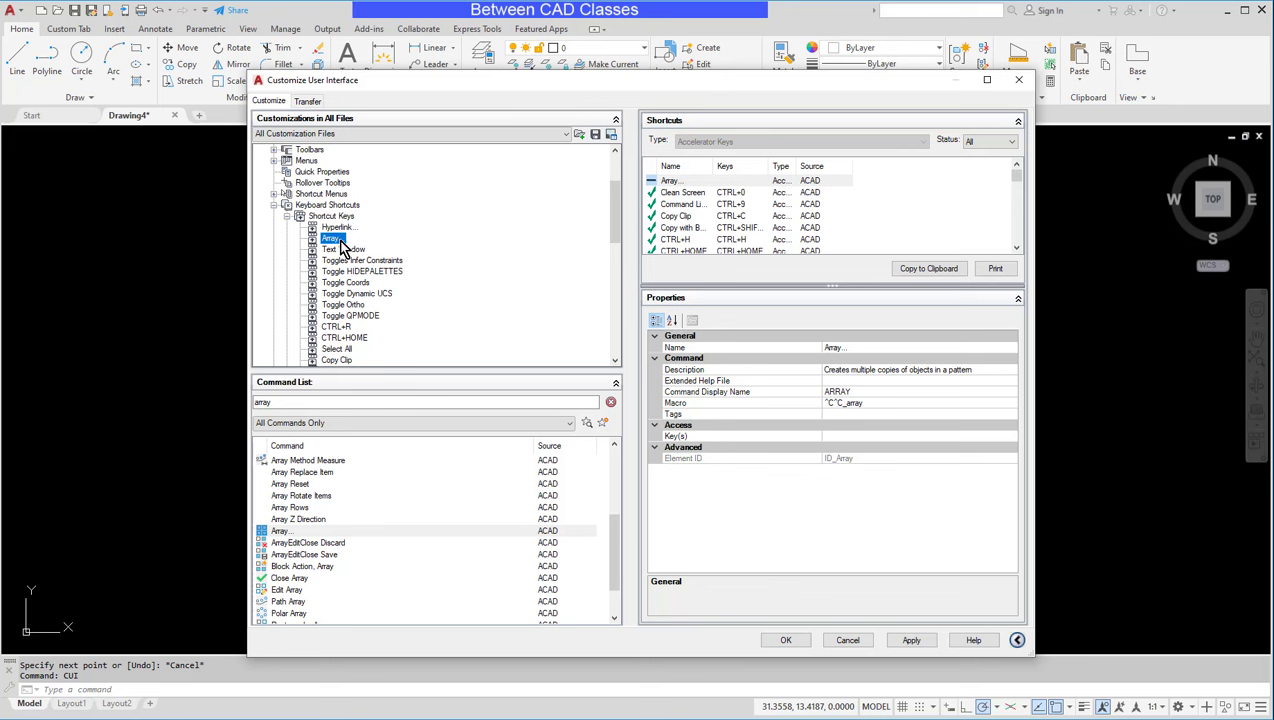
pyautogui.moveTo(696, 452)
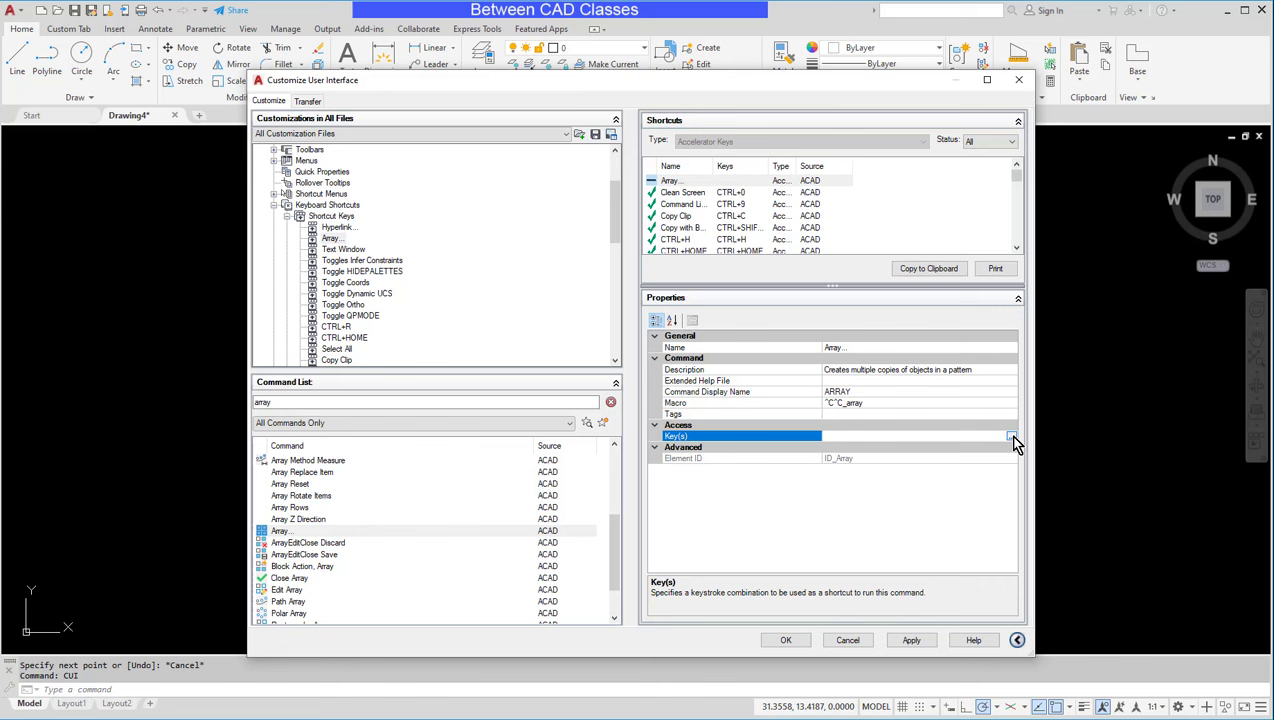
# - Assign CTRL+SHIFT+A as the Array entry's key and confirm
pyautogui.click(1011, 436)
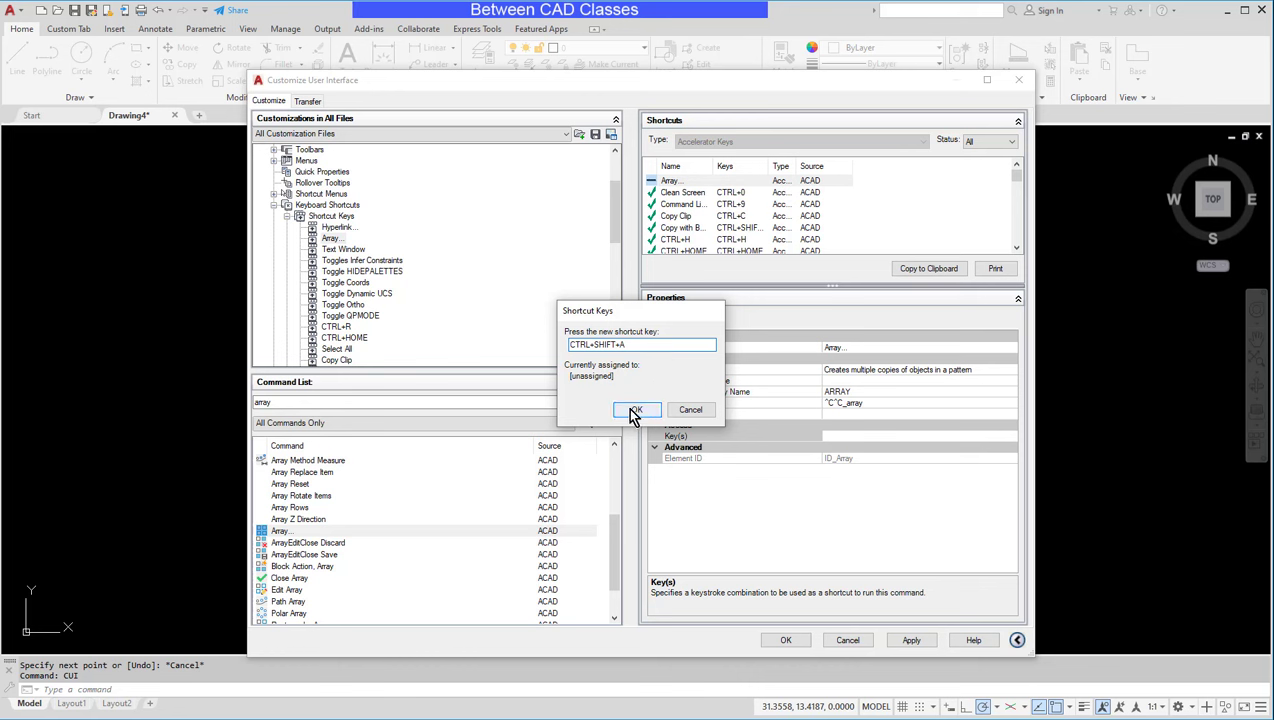
pyautogui.click(635, 410)
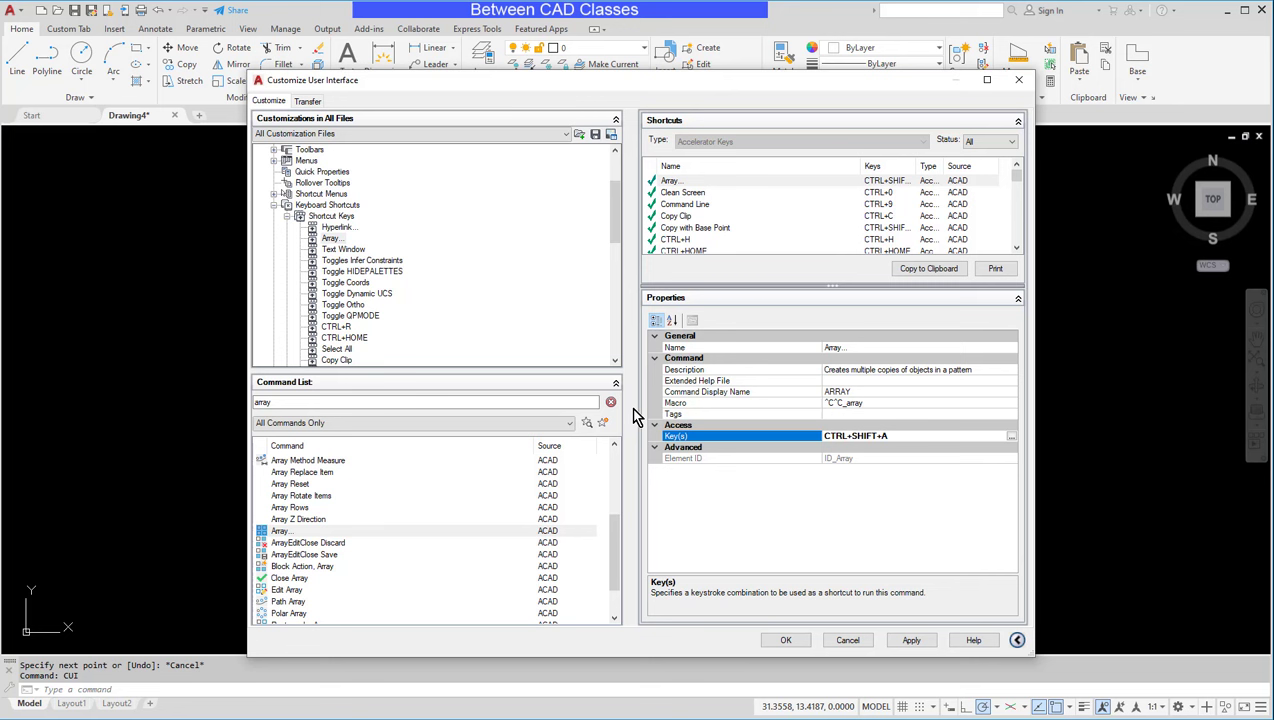
pyautogui.moveTo(865, 498)
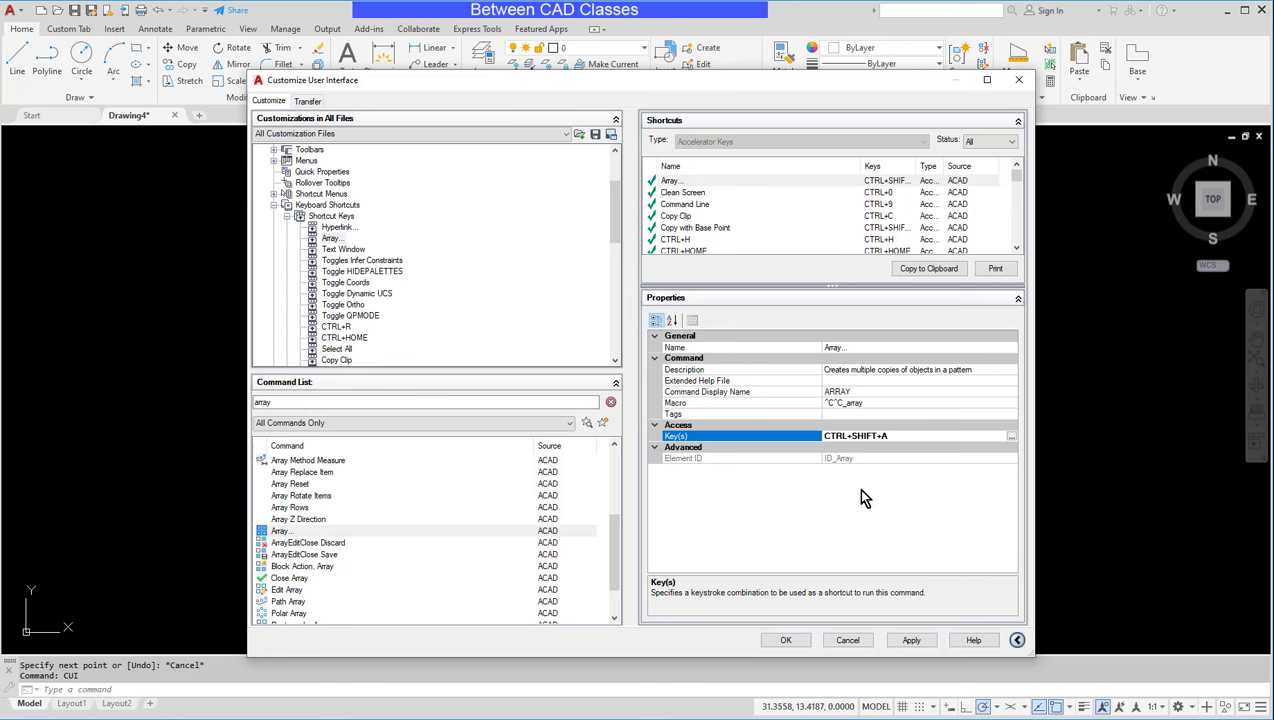
pyautogui.moveTo(861, 483)
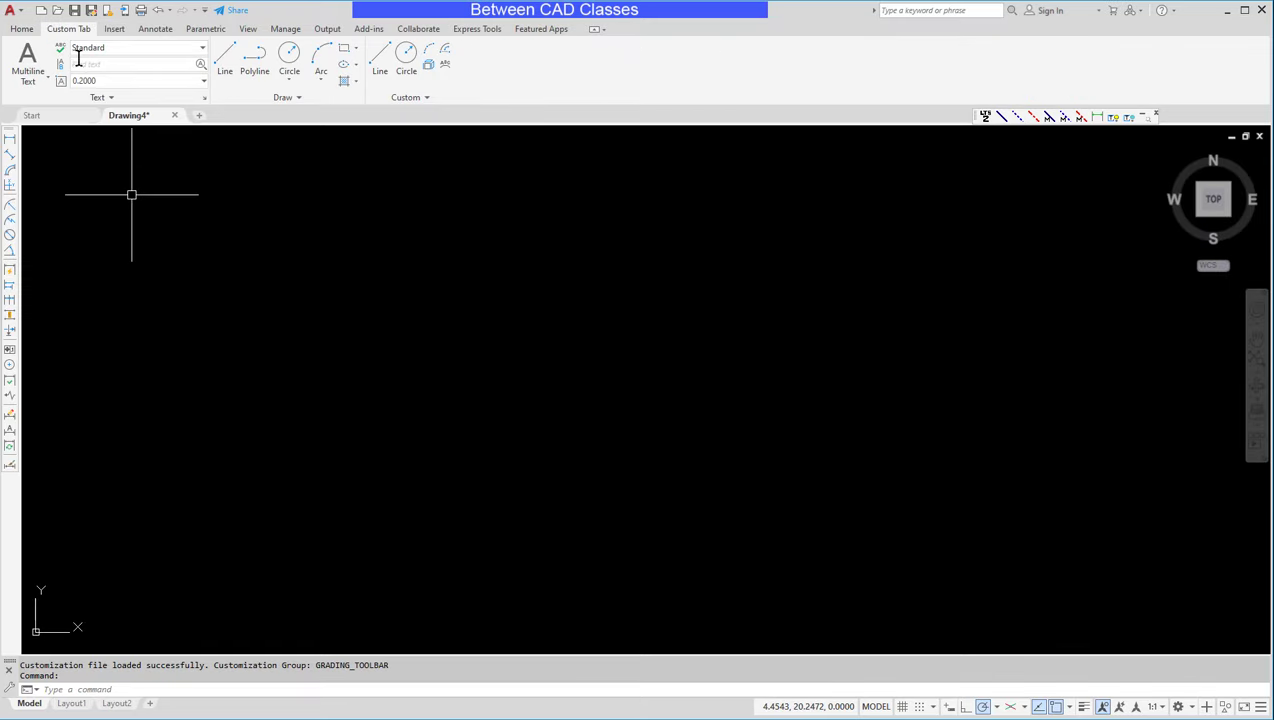
# - Draw a circle from the Home tab and array it with the Rectangular pattern
pyautogui.click(21, 28)
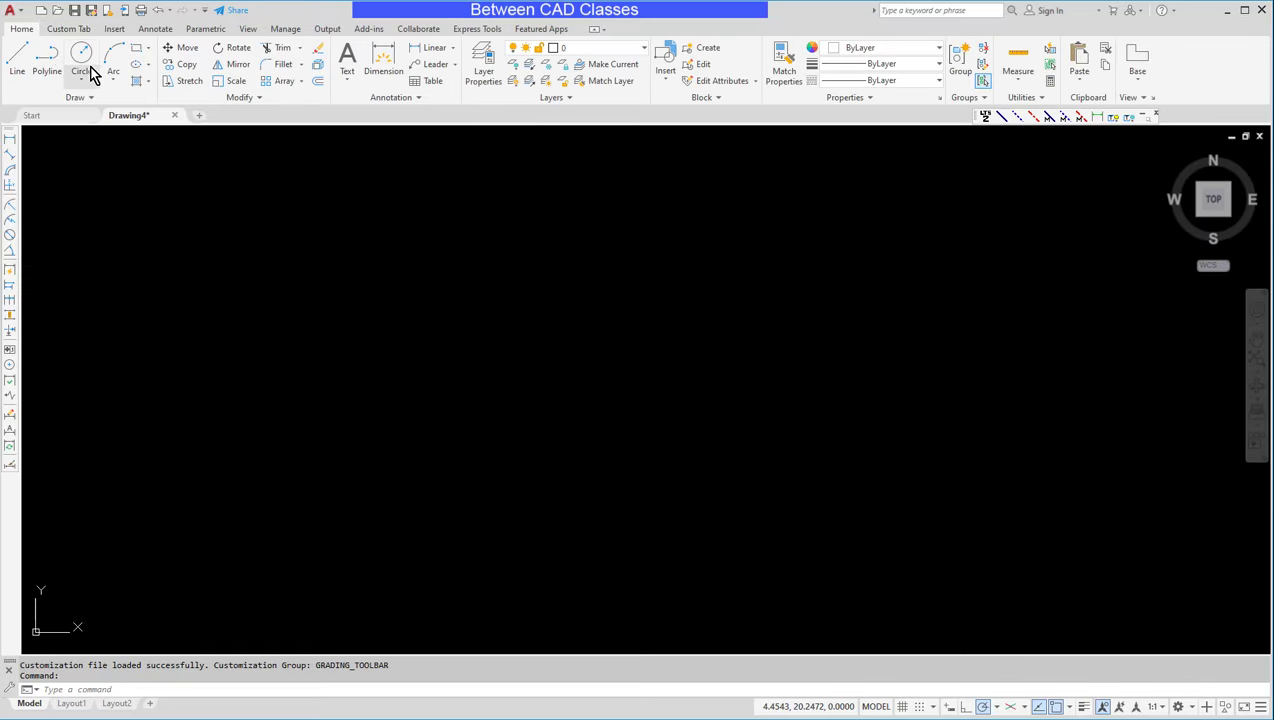
pyautogui.click(81, 71)
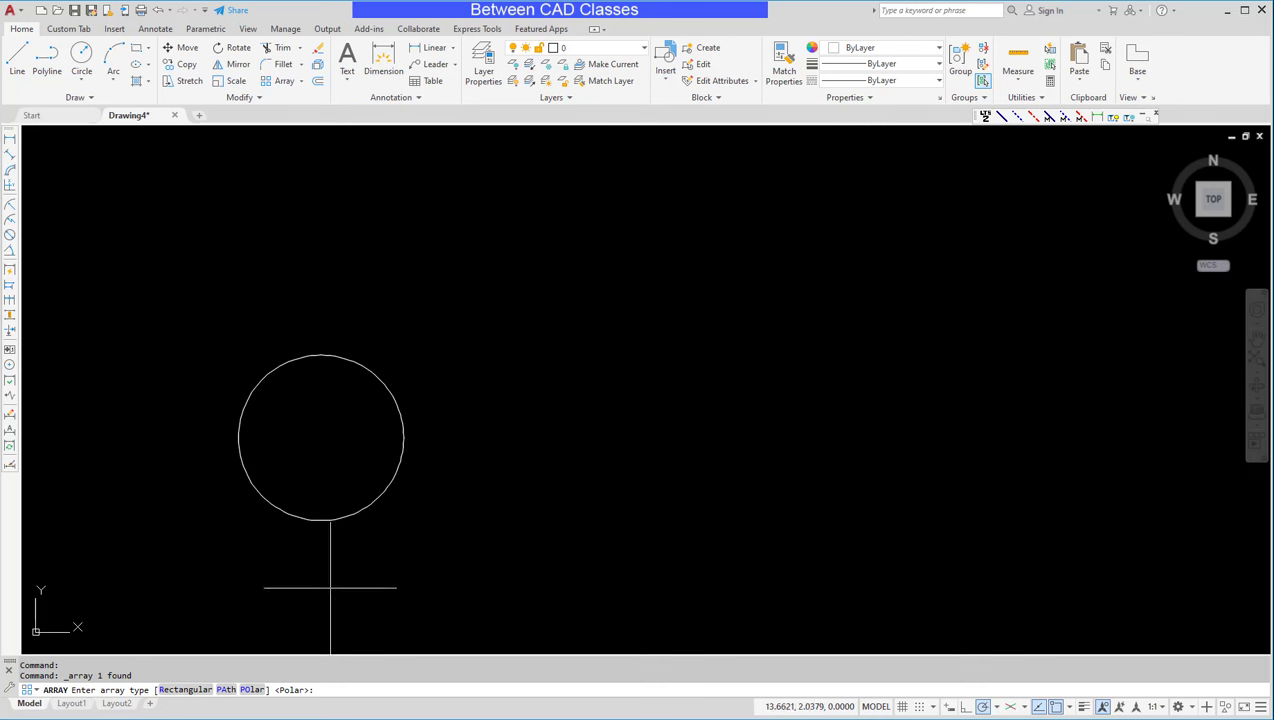
pyautogui.moveTo(345, 590)
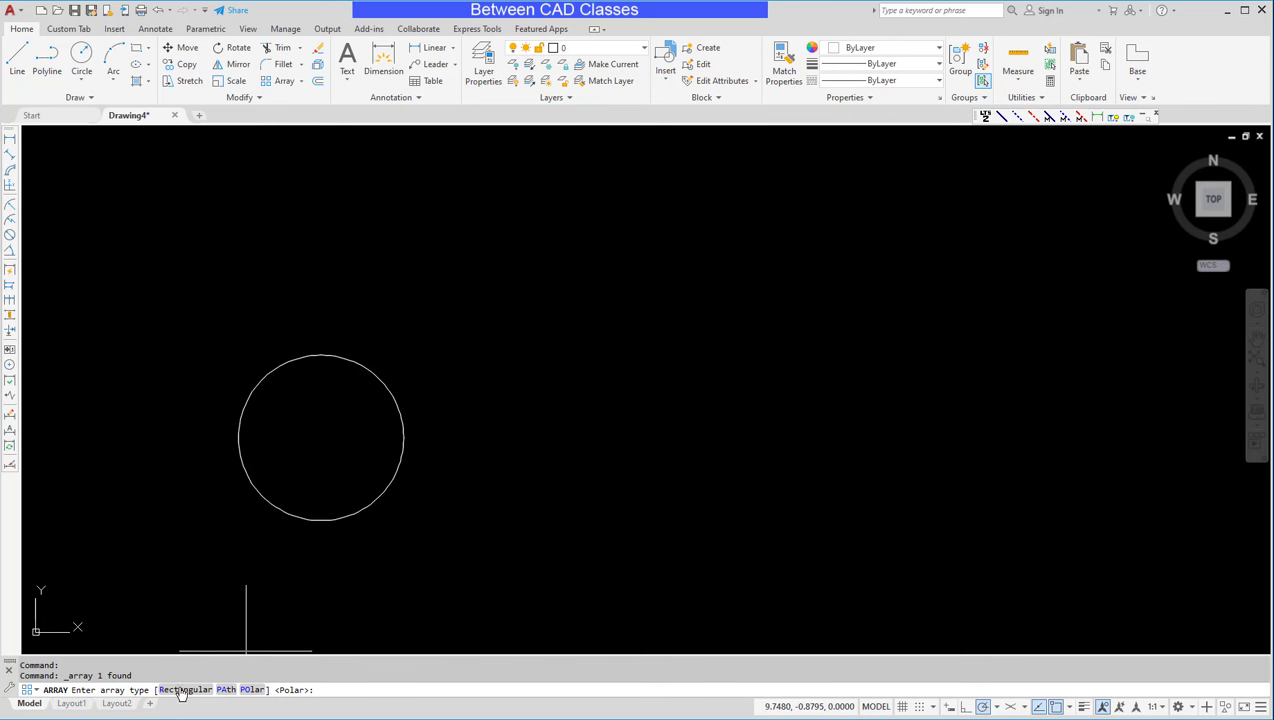
pyautogui.click(185, 689)
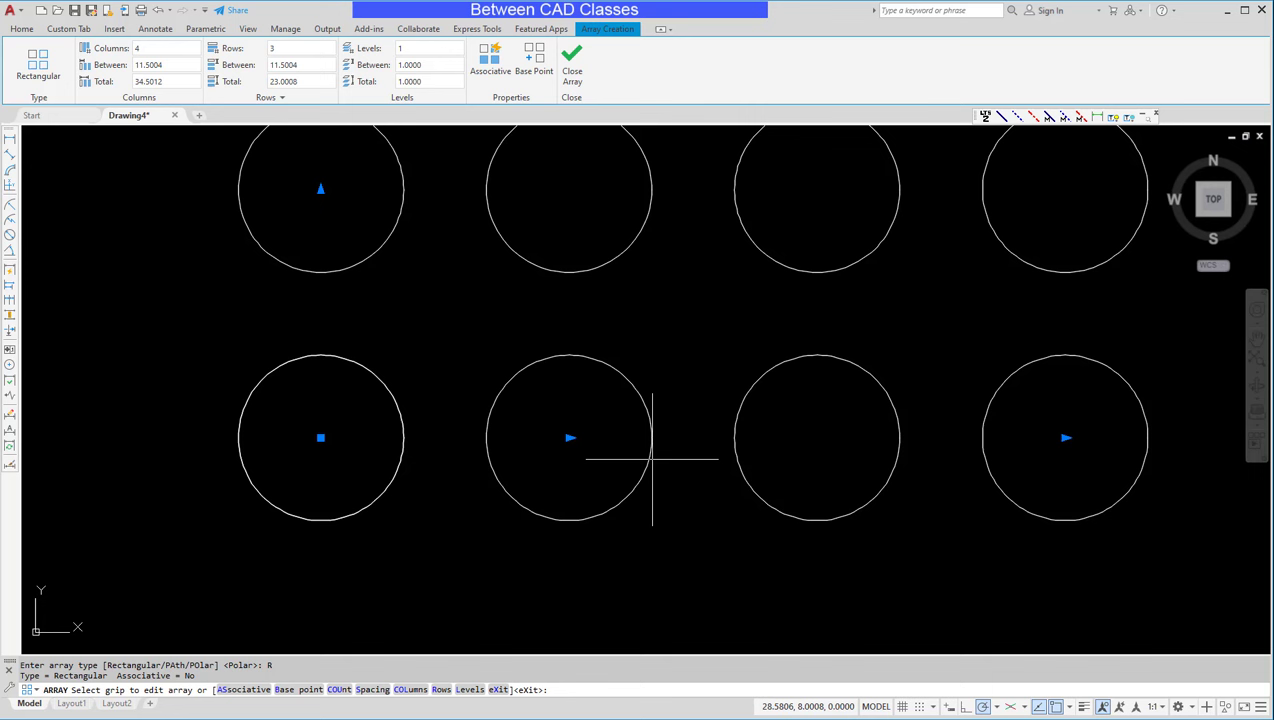